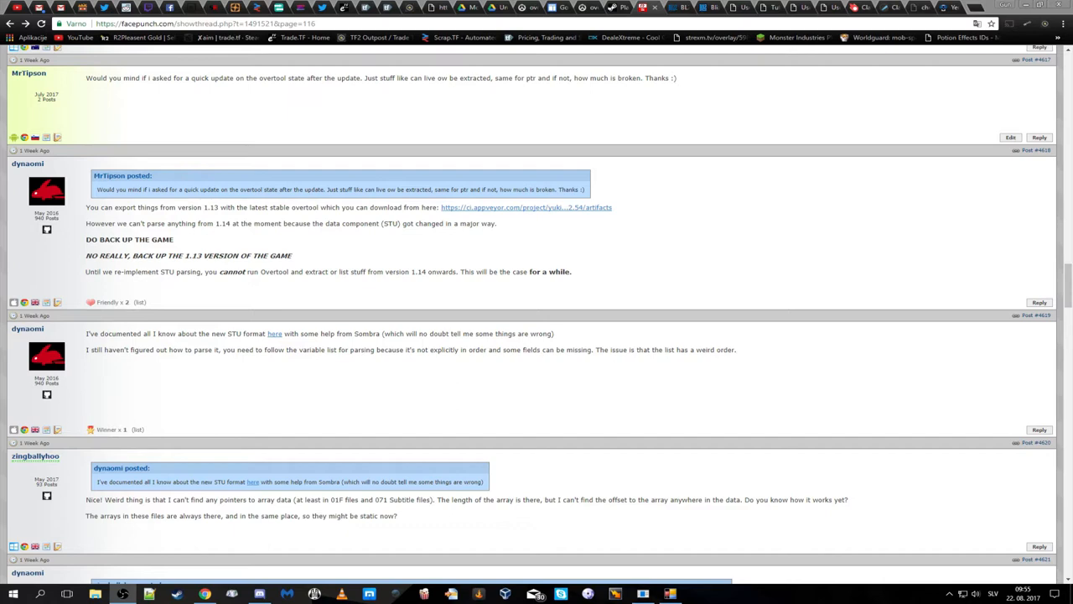
mouse_move(657, 245)
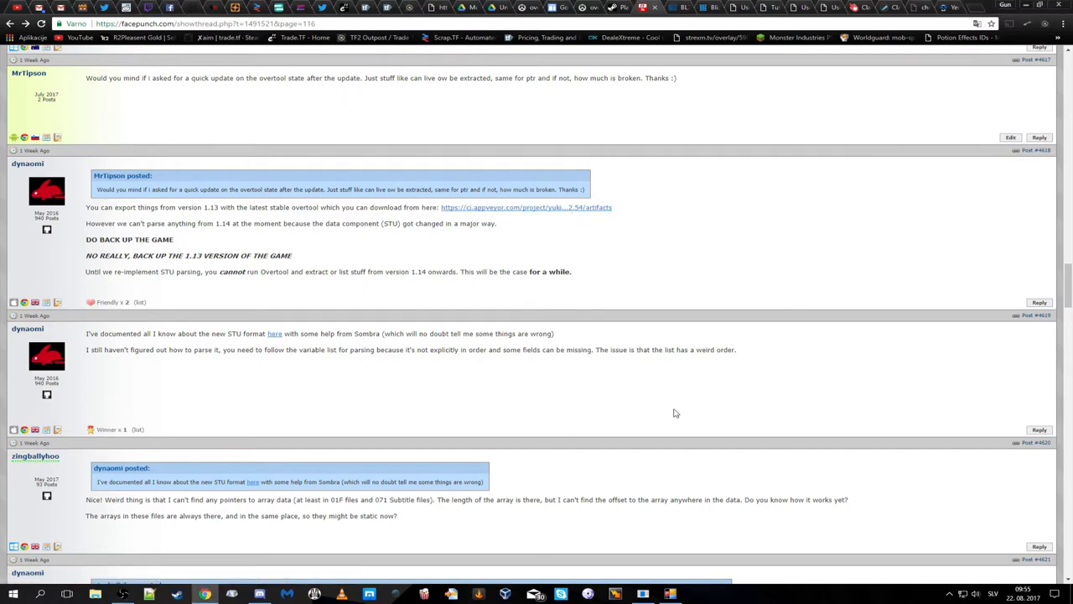
mouse_move(852, 248)
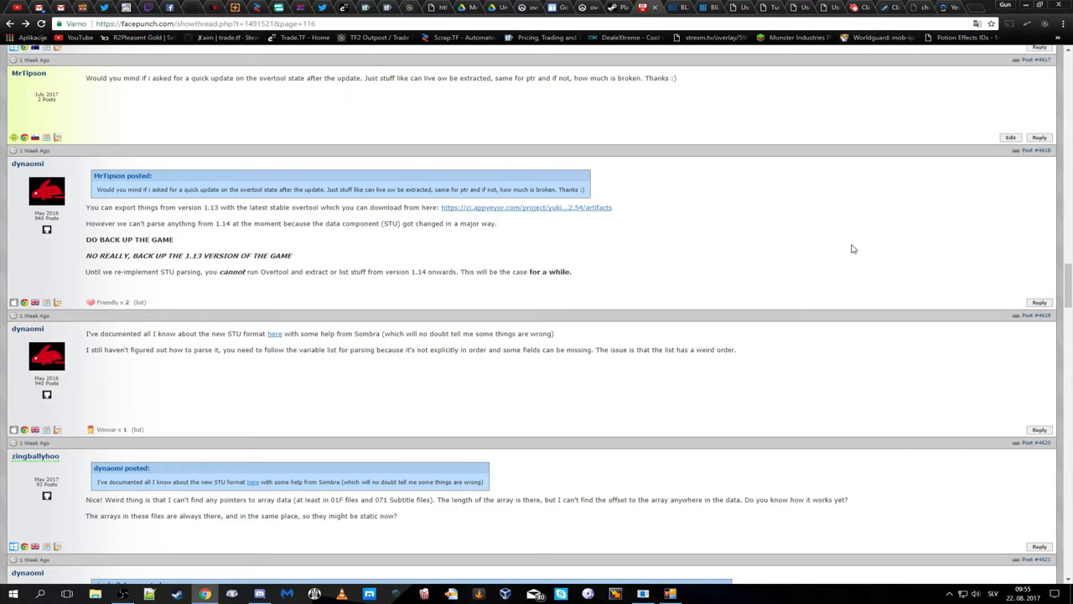
mouse_move(849, 249)
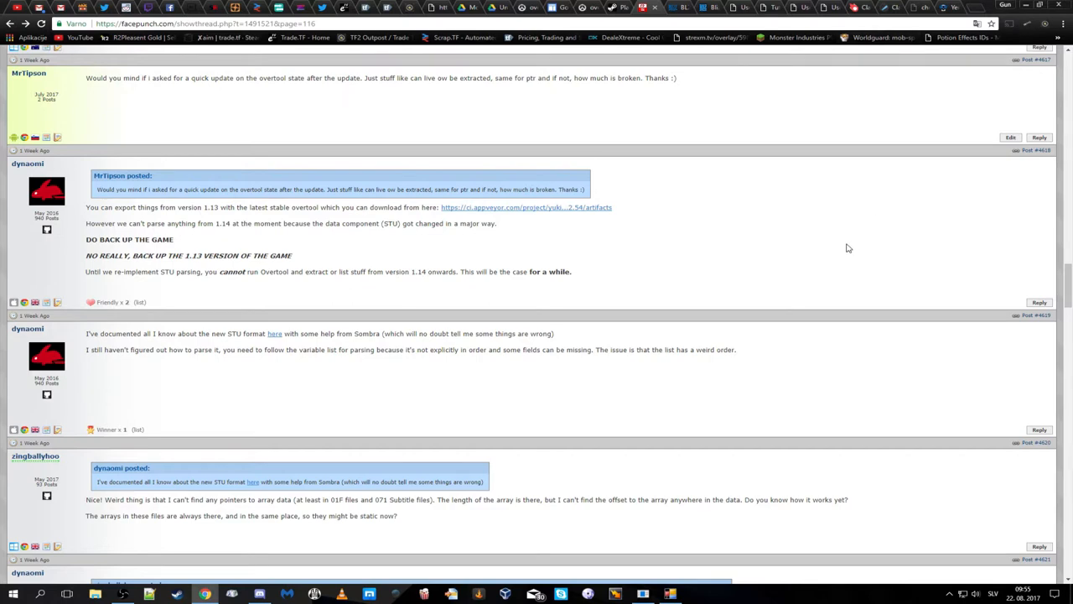
mouse_move(510, 404)
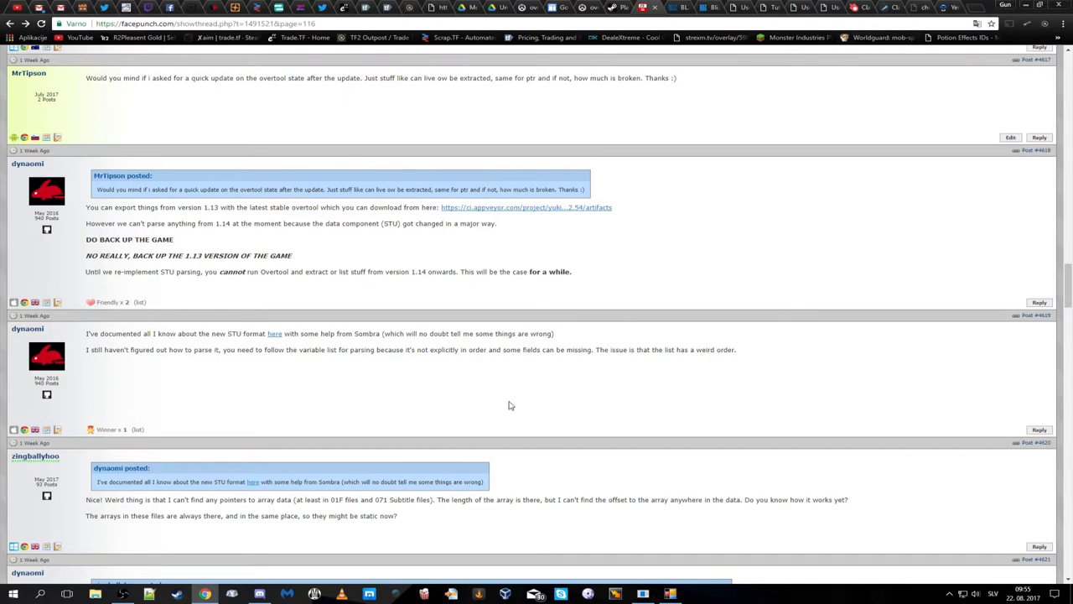
mouse_move(971, 20)
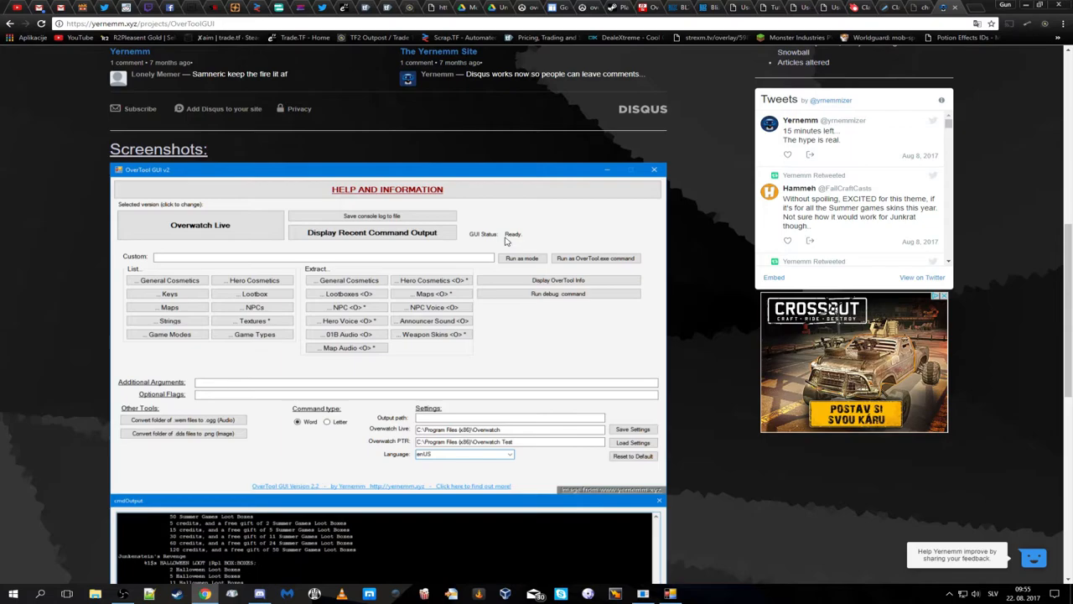
- Bring the older OverTool window forward and select its whole Overwatch PTR path
scroll(down, 3)
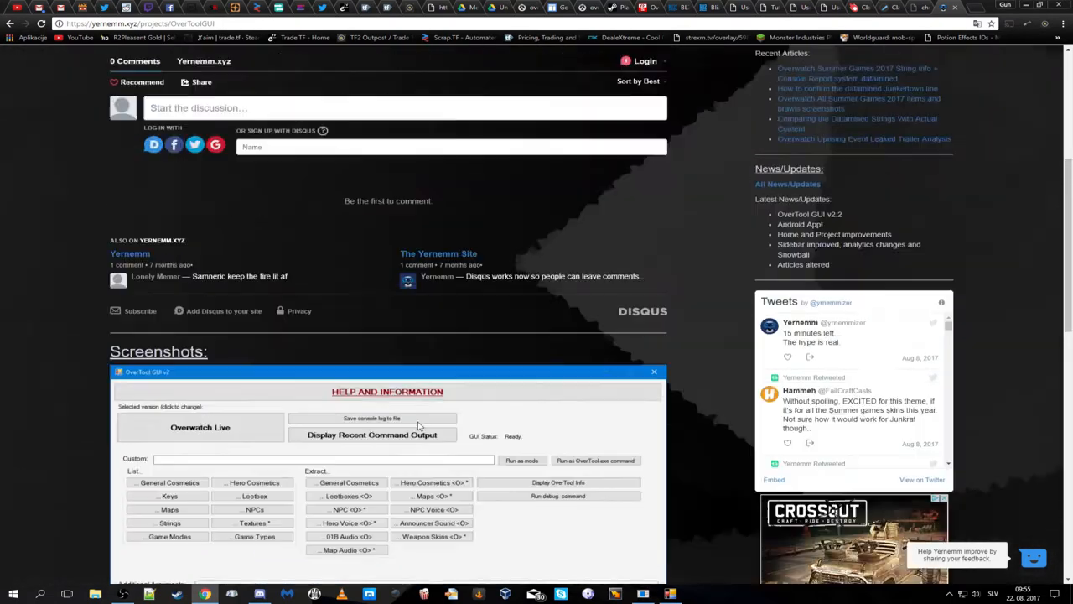
scroll(up, 3)
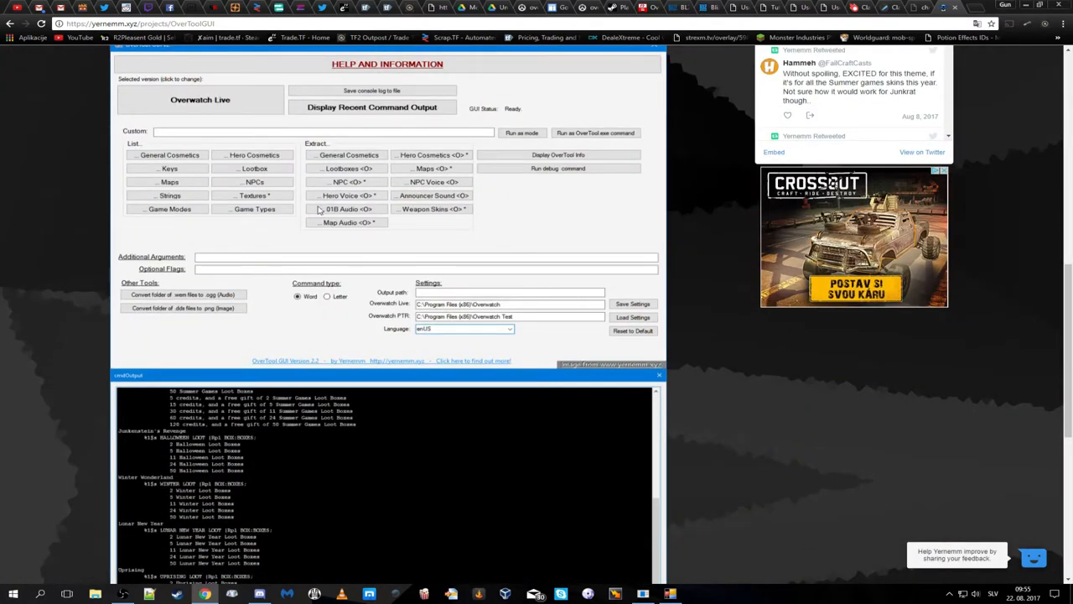
mouse_move(389, 183)
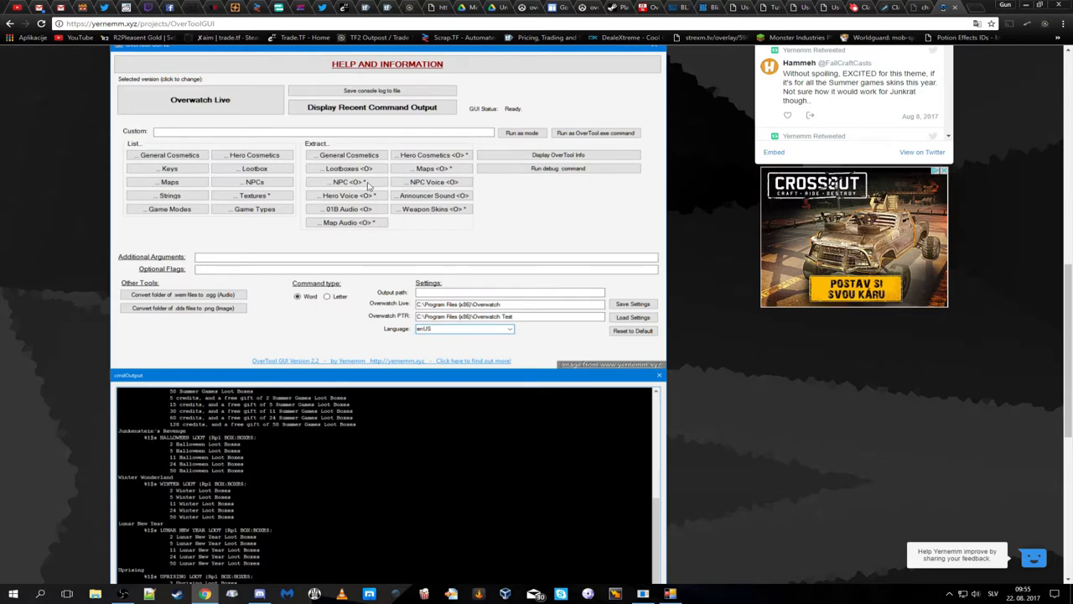
mouse_move(379, 215)
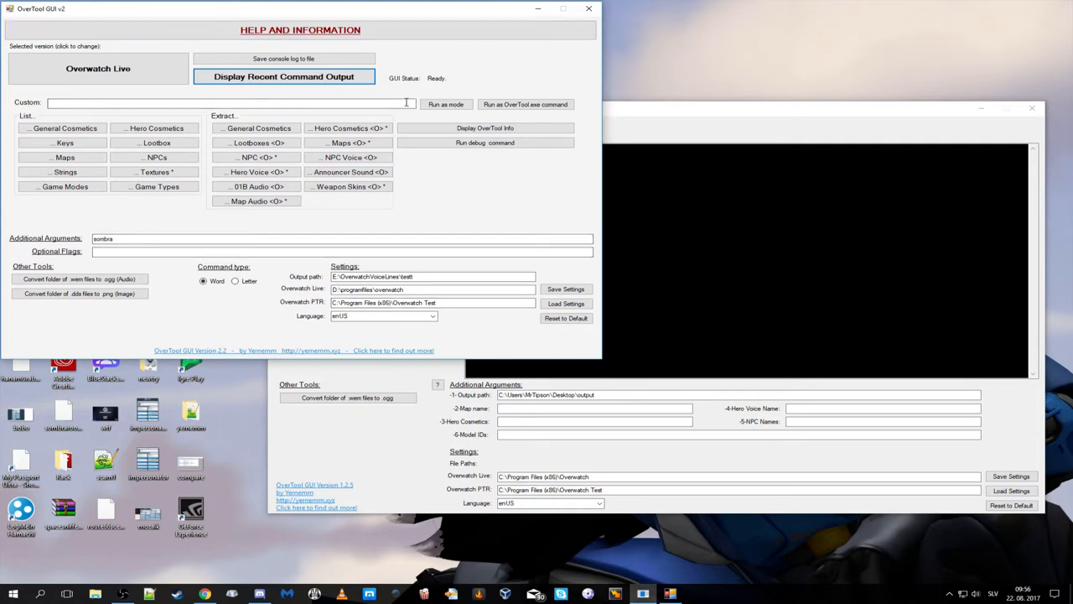
mouse_move(493, 178)
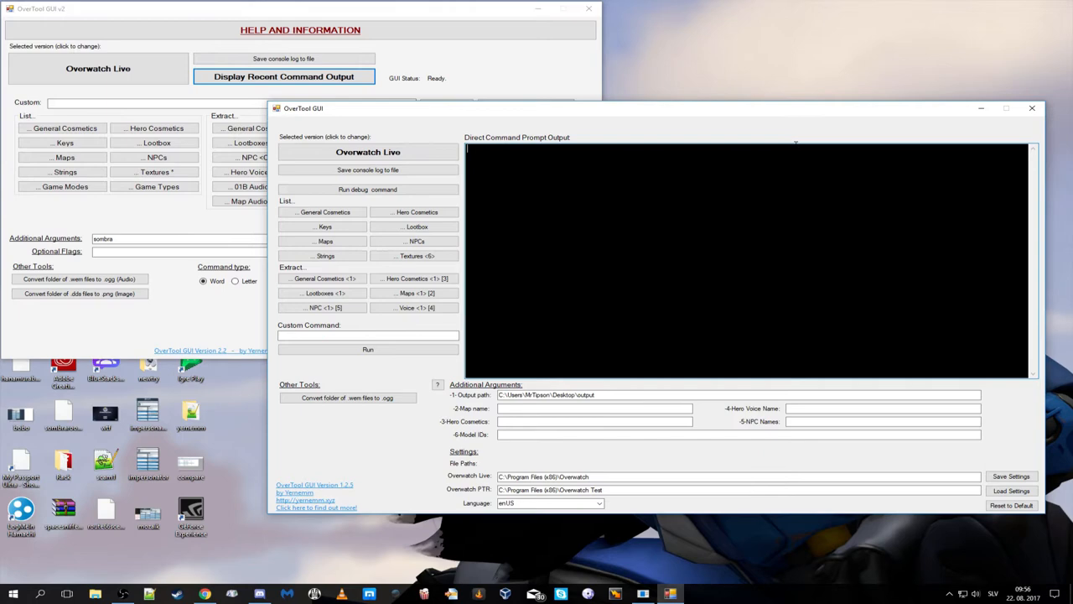
triple_click(738, 477)
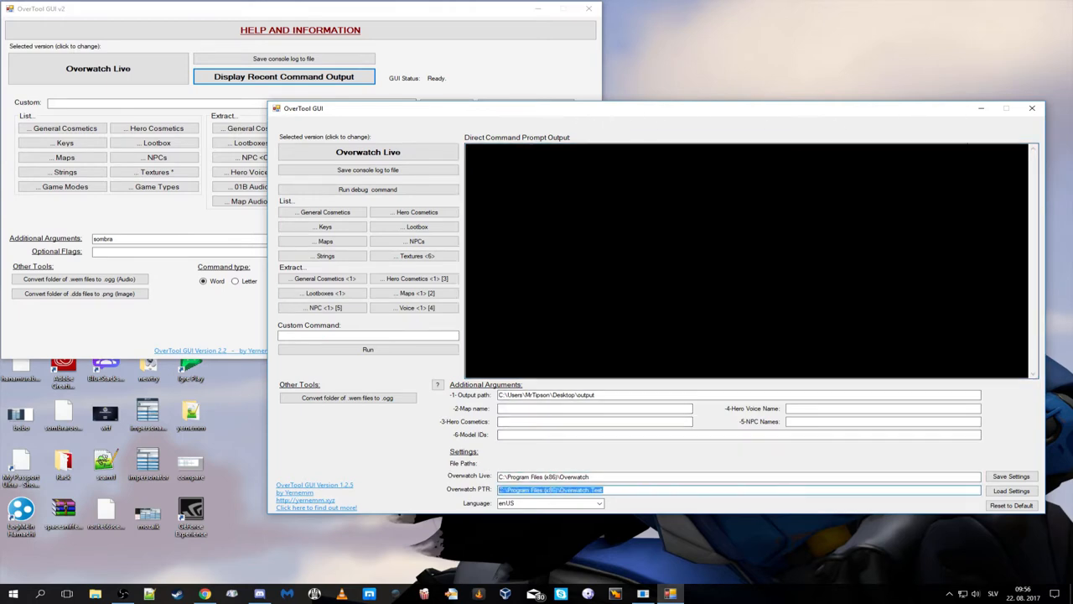
click(1034, 107)
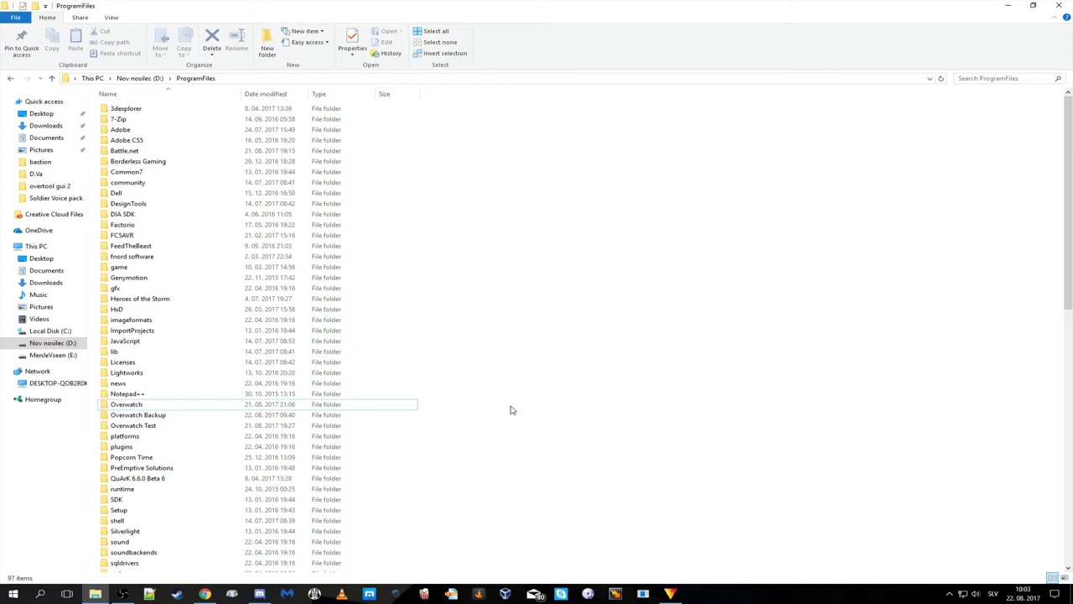
mouse_move(667, 337)
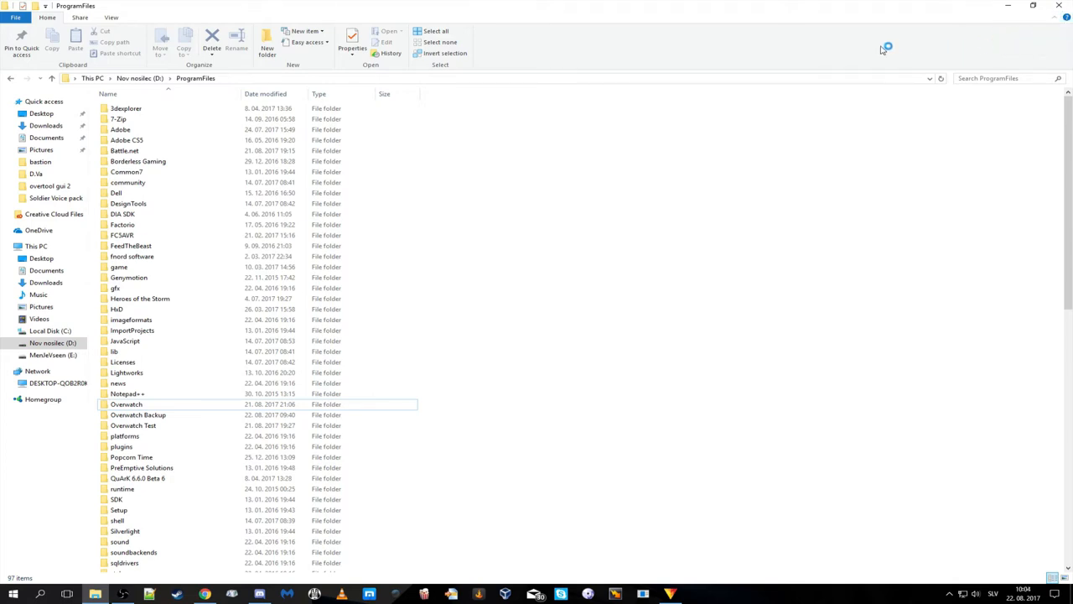
mouse_move(882, 49)
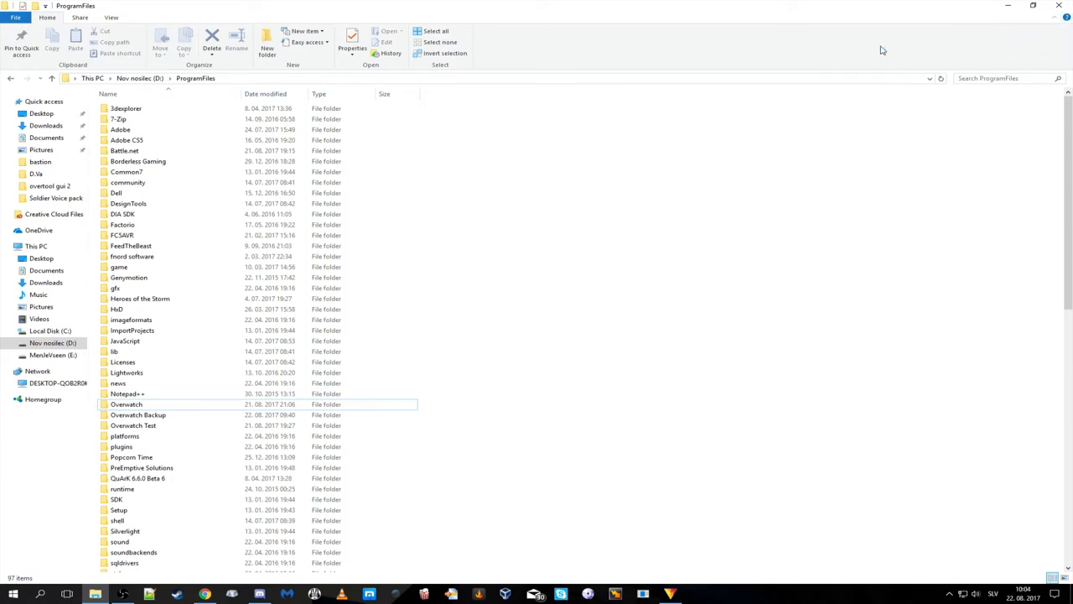
mouse_move(458, 30)
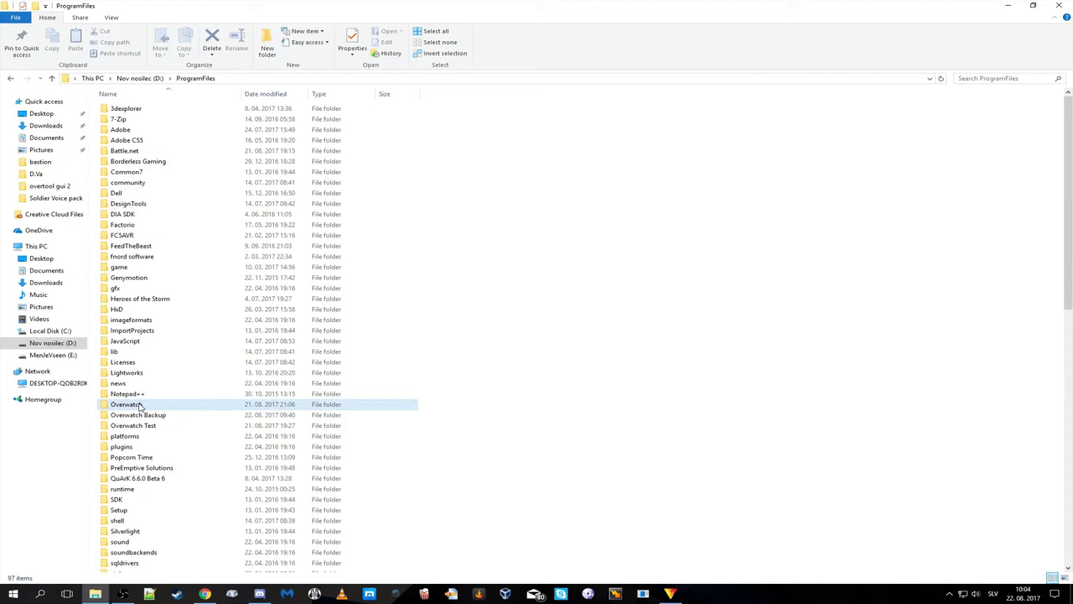
- Browse the Overwatch Backup folder's saved game versions in D:\ProgramFiles
double_click(137, 414)
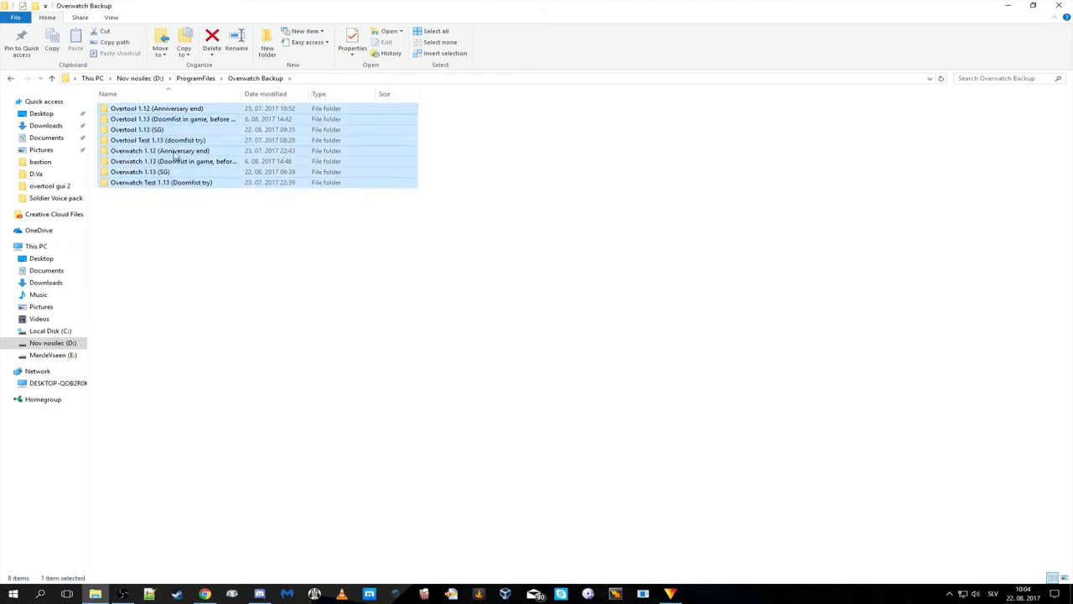
click(228, 258)
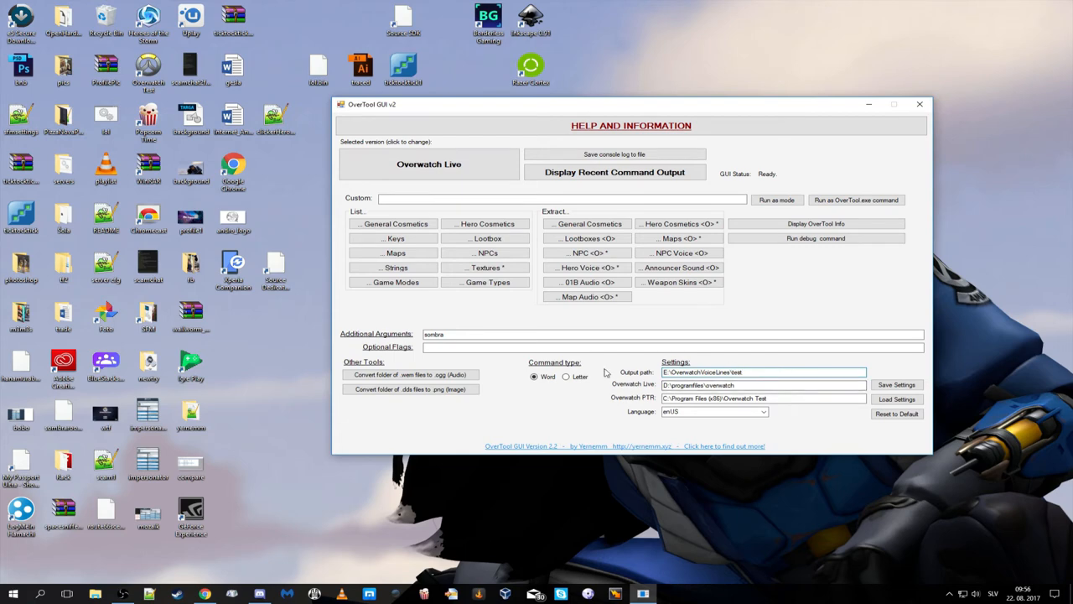
- Check the .dds-to-.png image converter, close it, and switch to the .wem-to-.ogg audio converter
click(567, 198)
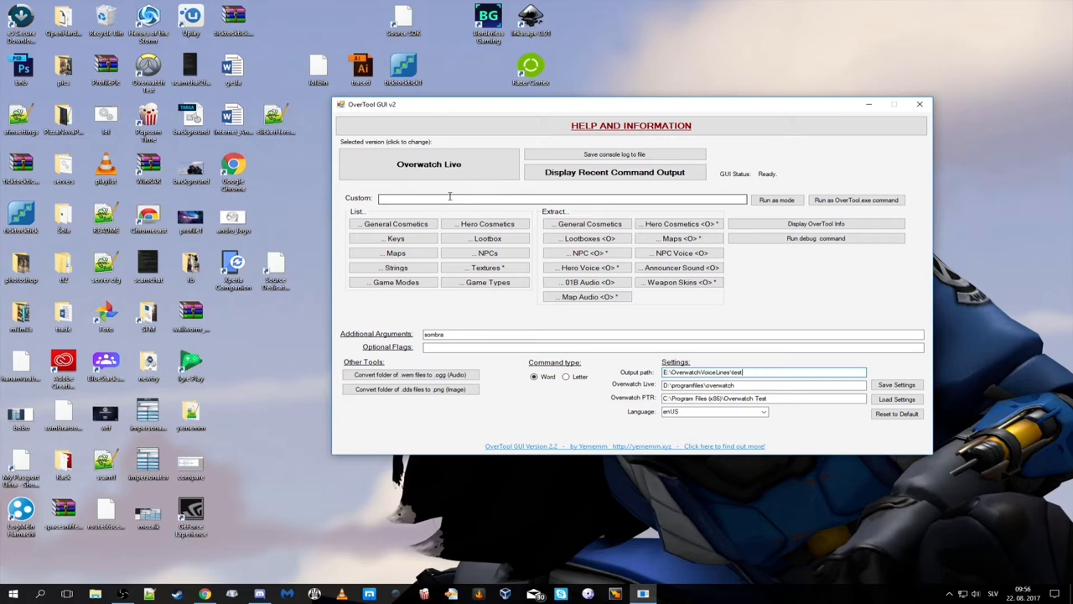
click(410, 389)
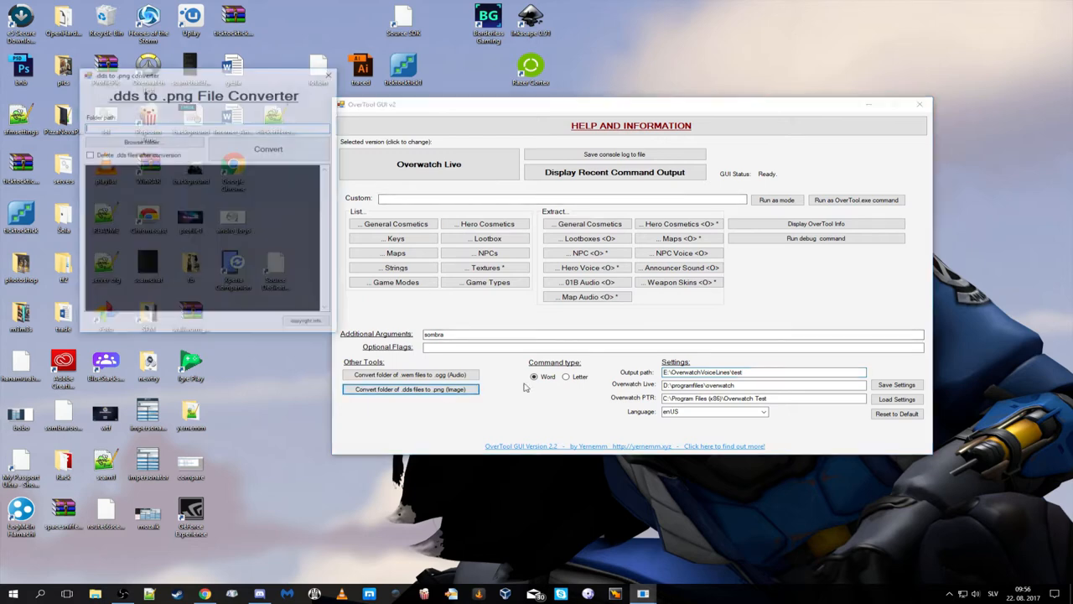
click(201, 94)
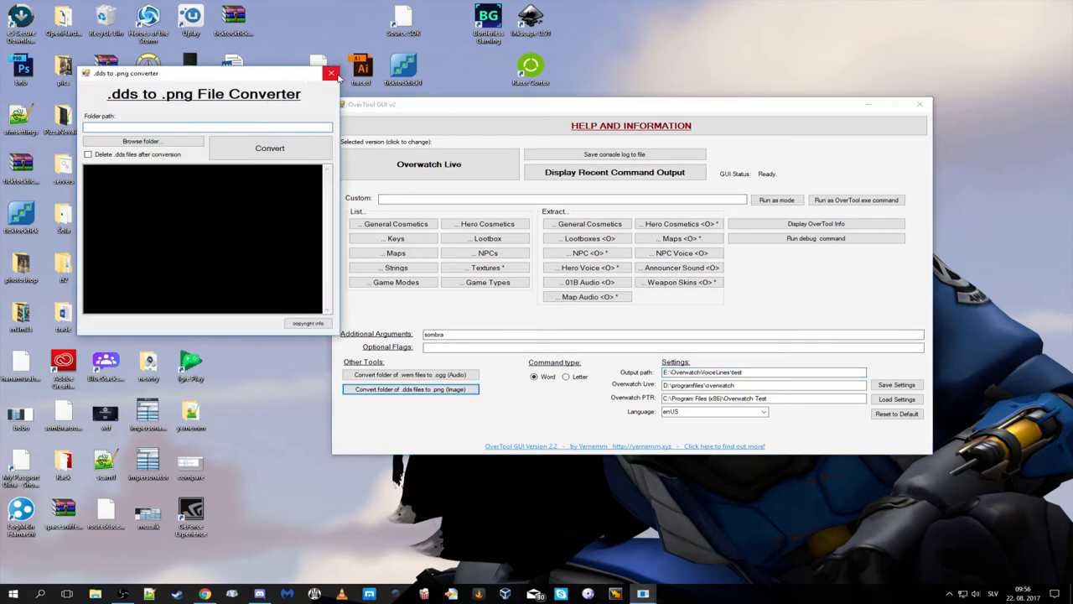
mouse_move(332, 74)
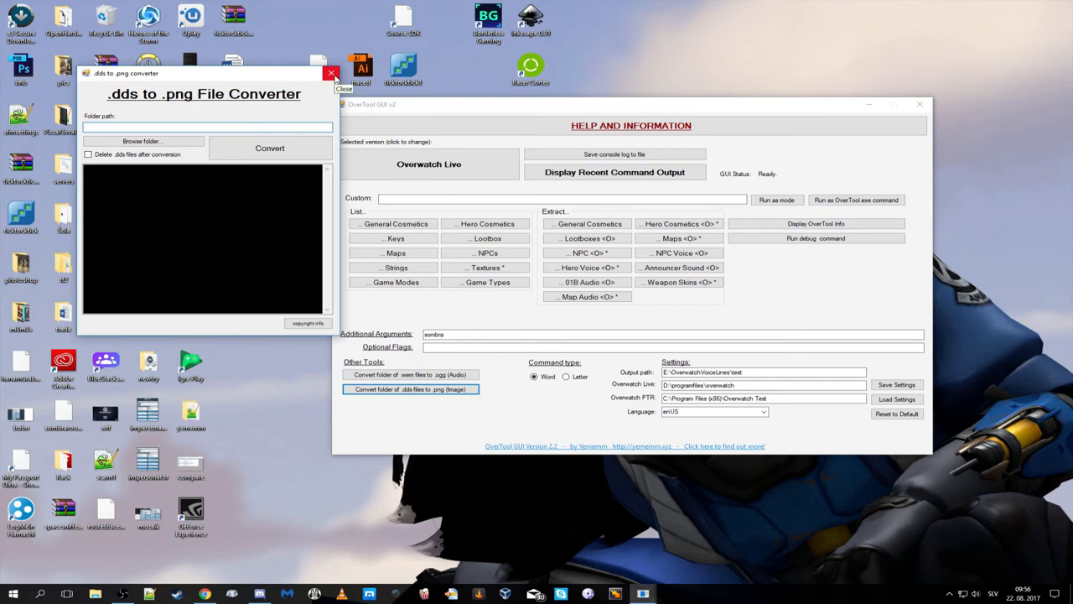
click(409, 376)
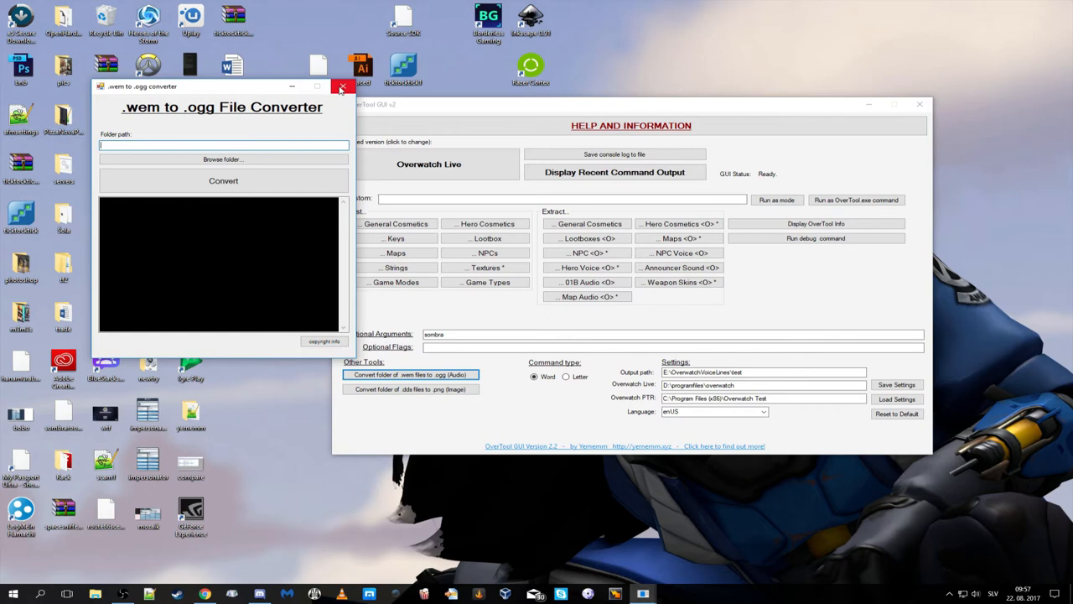
click(342, 87)
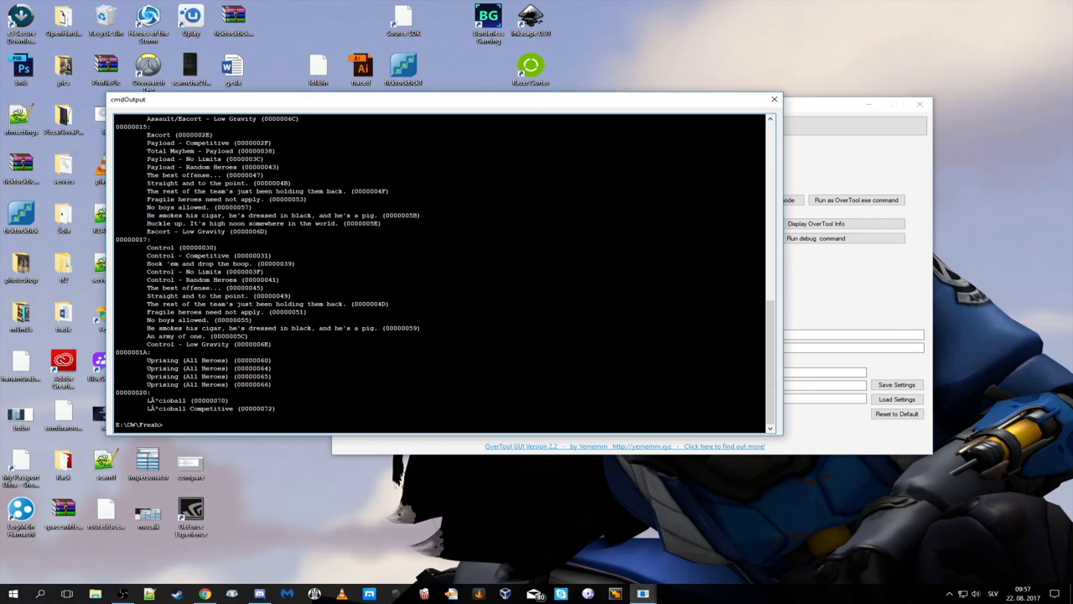
- Scroll up through the cmdOutput listing of Overwatch game modes
scroll(up, 3)
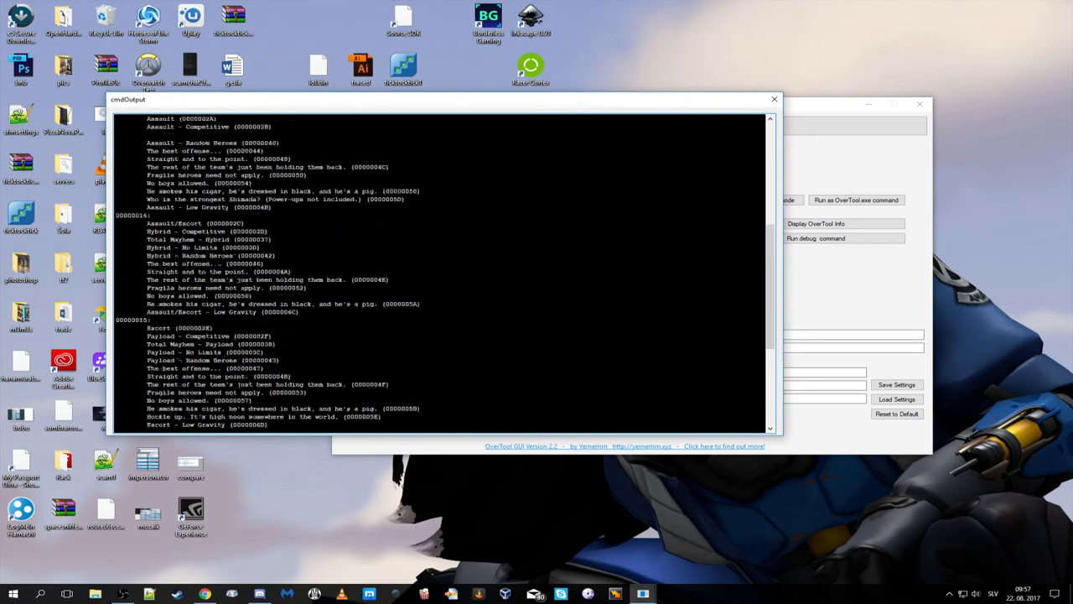
scroll(up, 3)
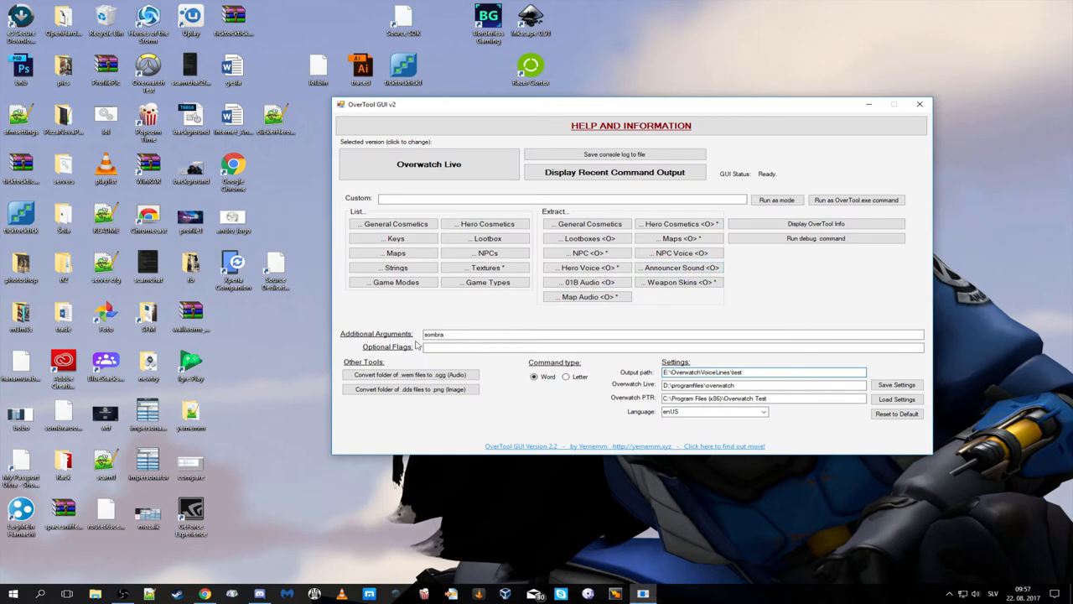
- Run Hero Voice extraction with 'sombra' as the additional argument, then bring up File Explorer
click(474, 333)
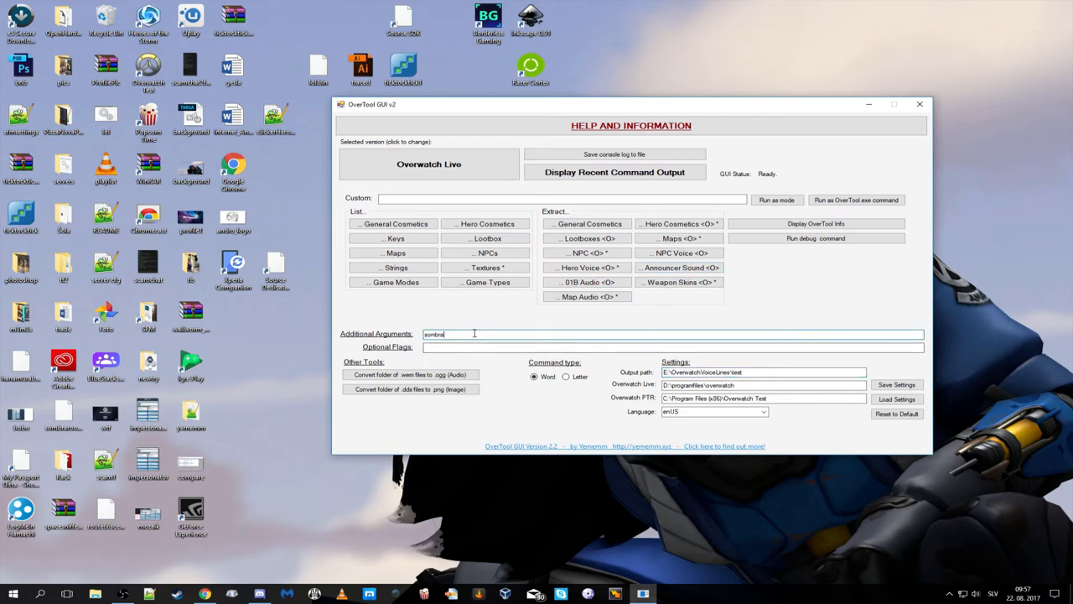
mouse_move(461, 344)
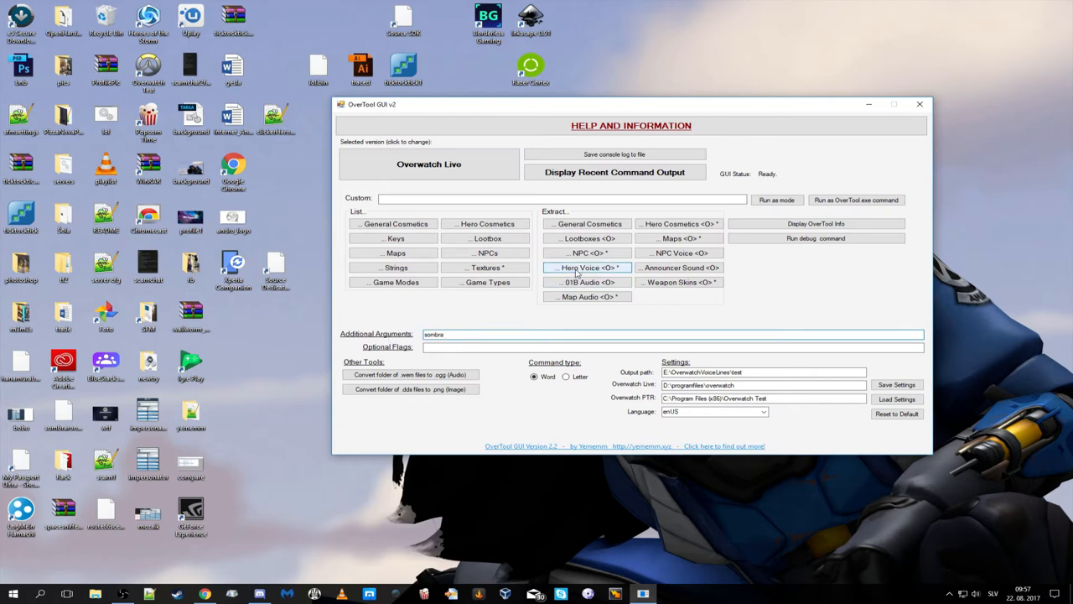
click(587, 269)
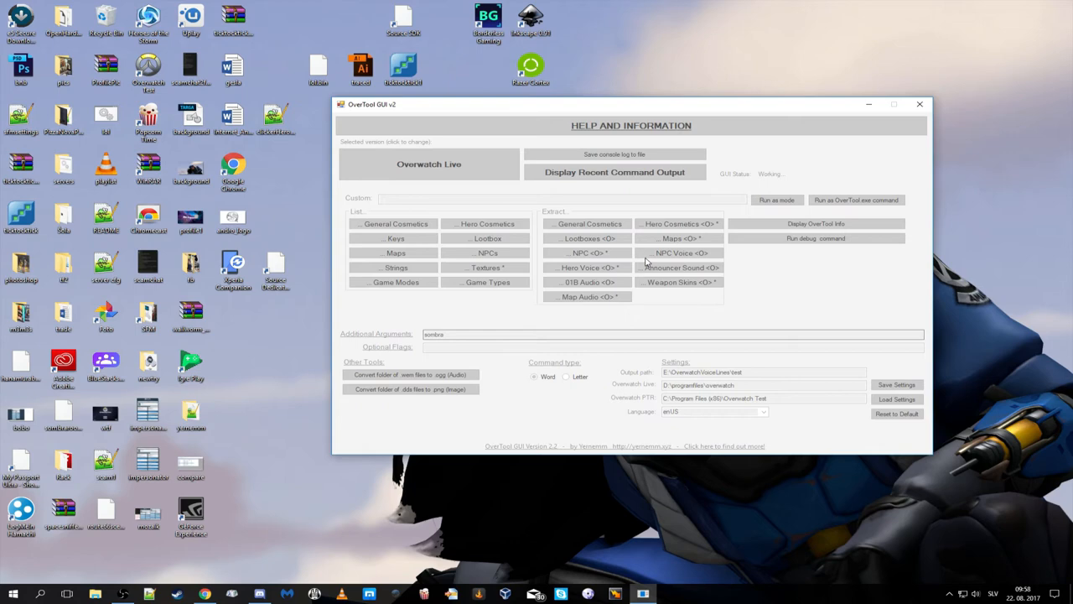
mouse_move(124, 594)
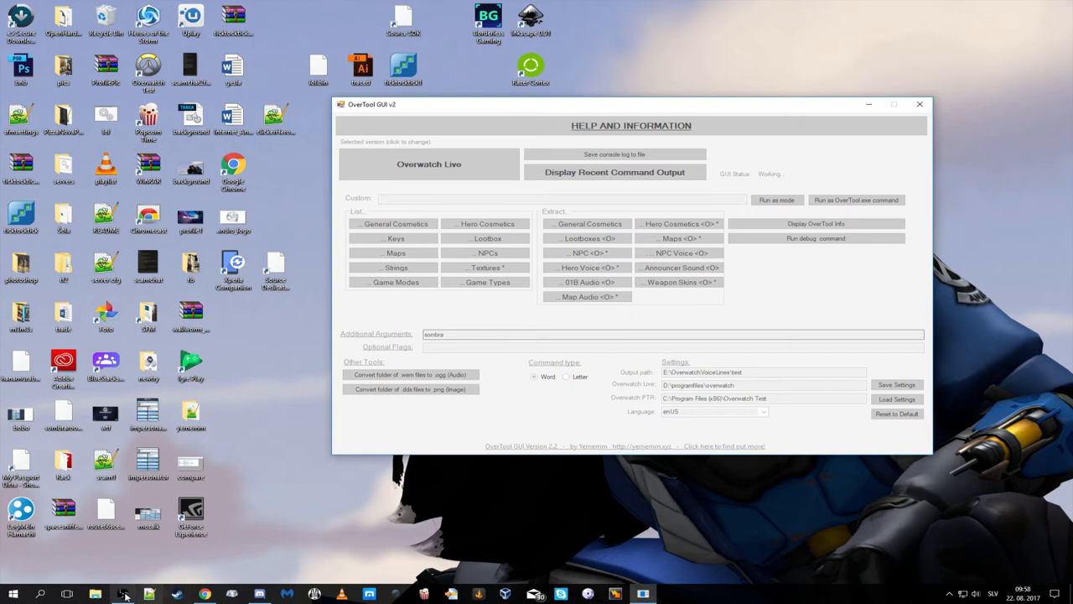
click(122, 594)
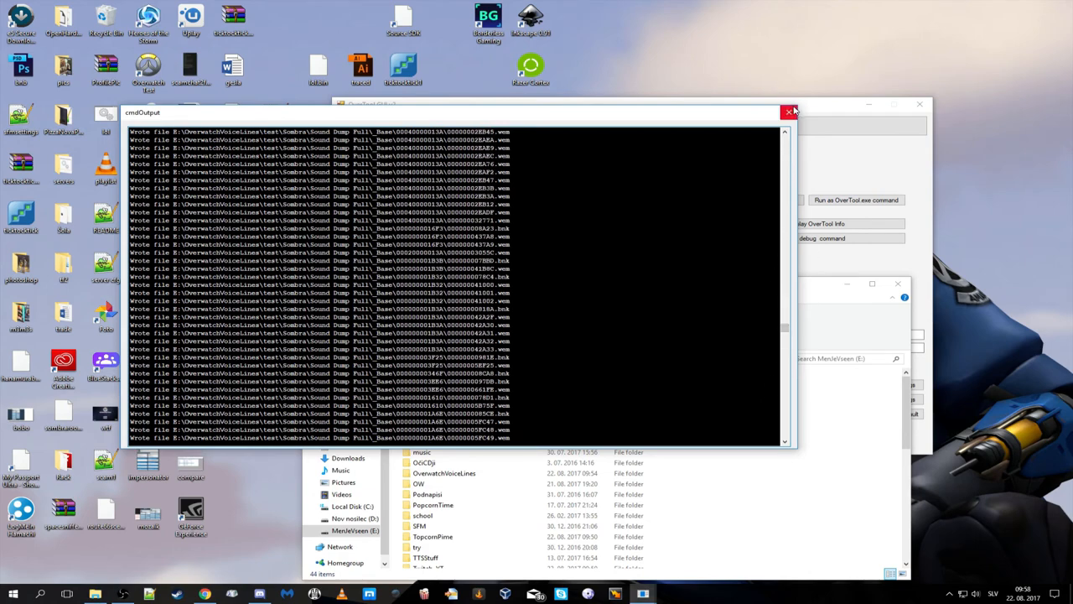
- Close cmdOutput and browse test > Sombra > Sound Dump Full into the _Base folder of extracted sounds
click(788, 110)
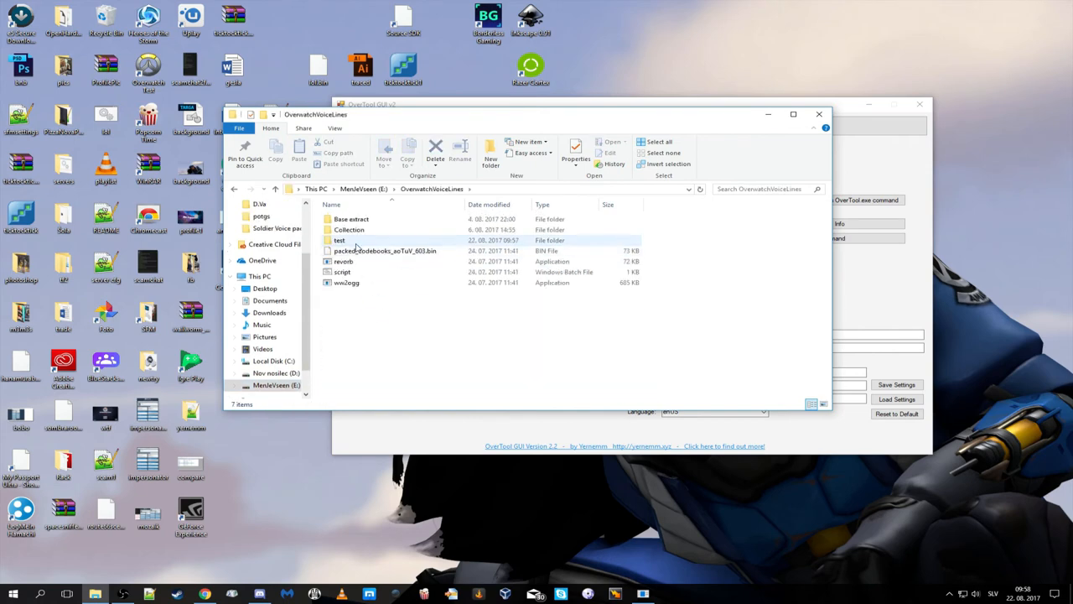
double_click(339, 241)
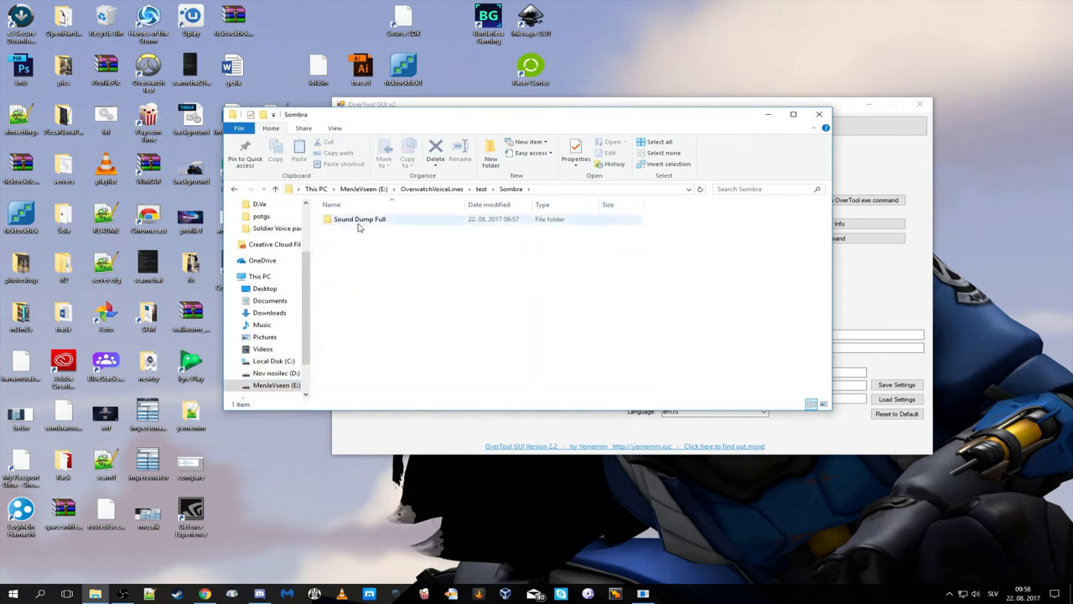
double_click(359, 218)
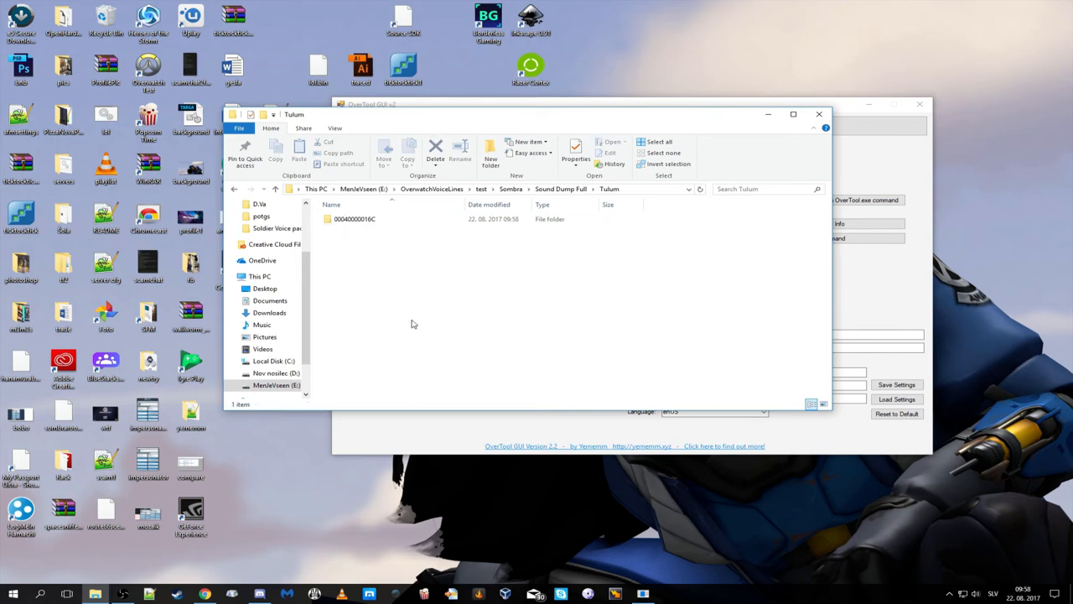
click(353, 218)
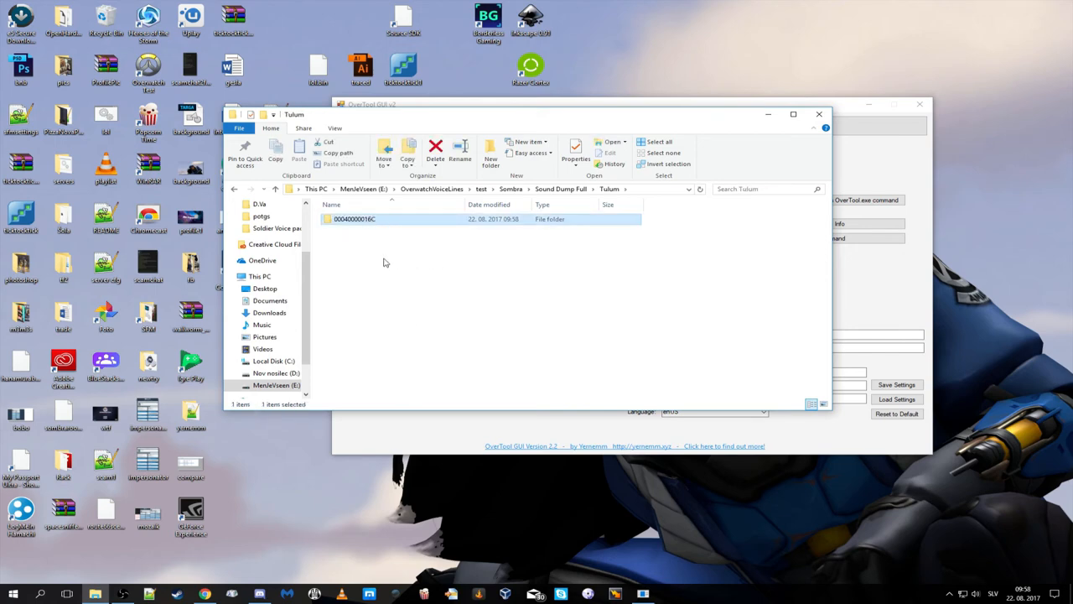
double_click(354, 218)
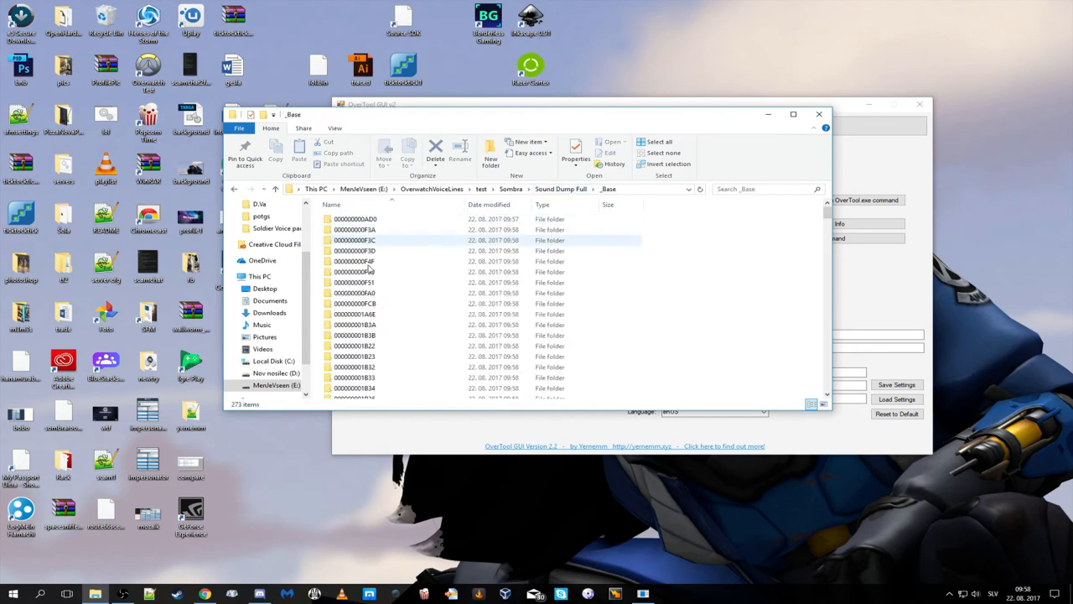
scroll(down, 3)
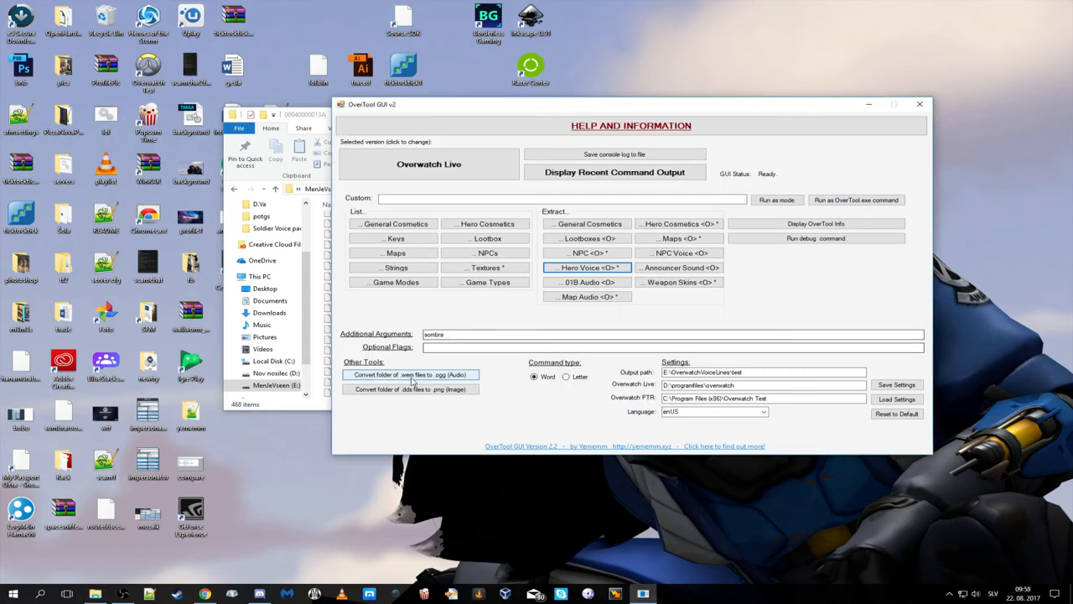
- Convert the .wem files in E:\OverwatchVoiceLines\test to .ogg with the audio converter
click(410, 374)
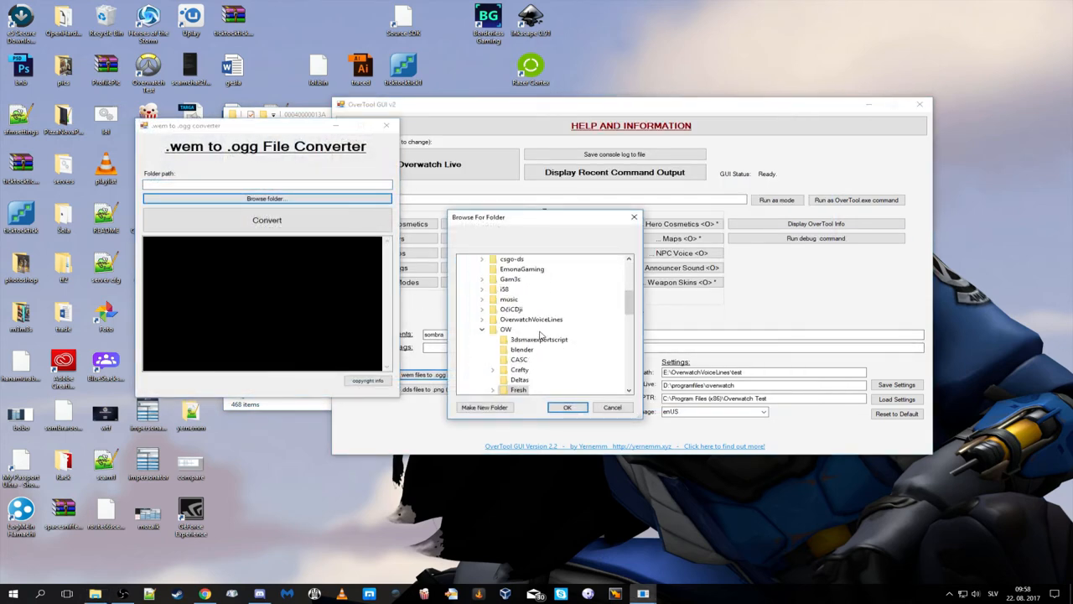
click(483, 319)
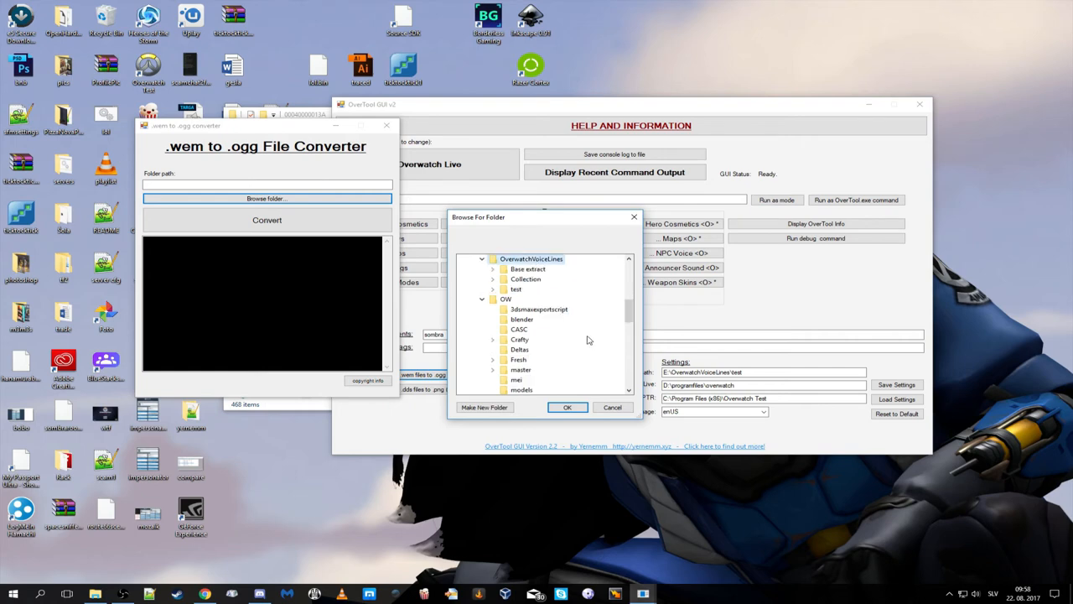
click(567, 408)
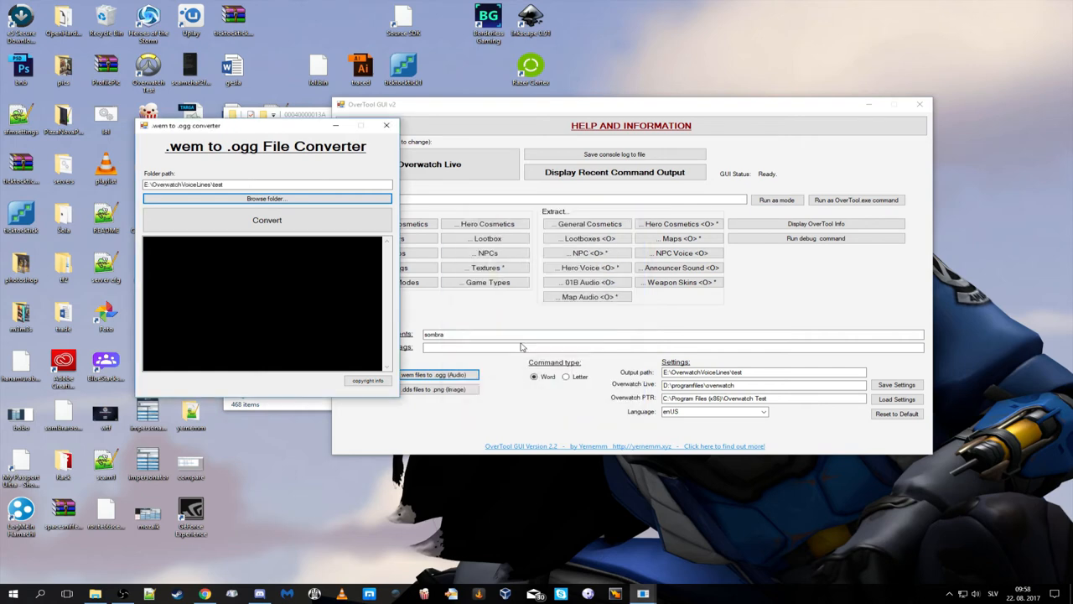
click(267, 219)
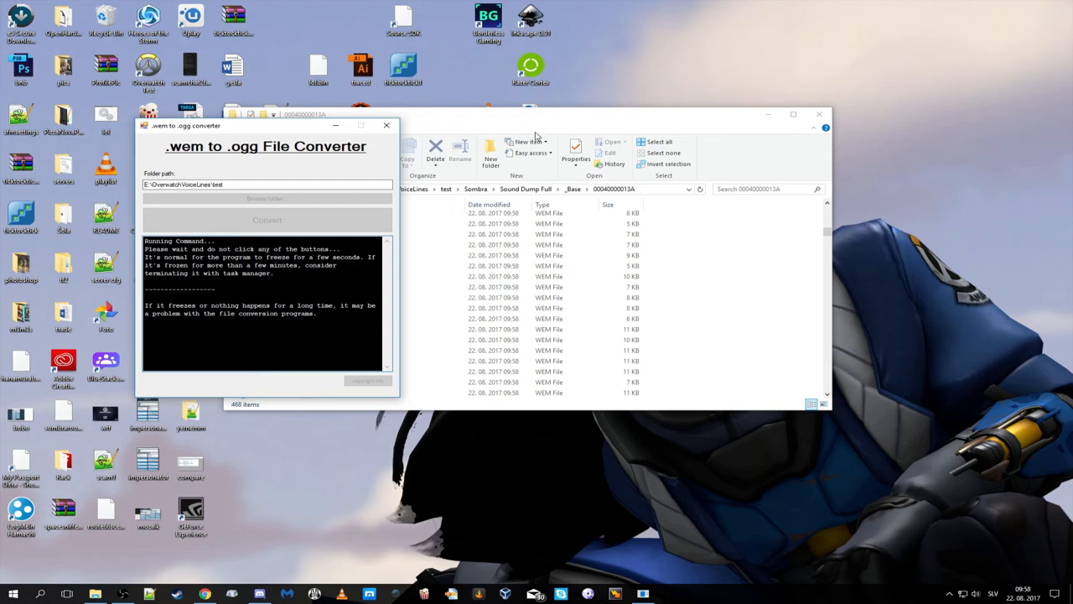
mouse_move(524, 111)
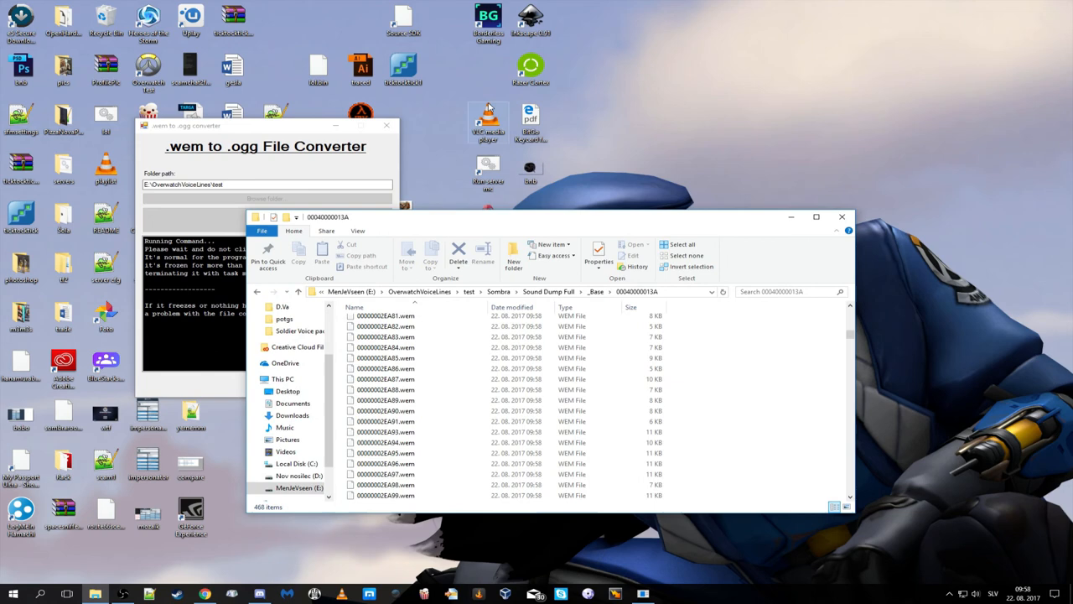
- Move the Explorer window of Sombra's .wem files higher beside the running converter
drag(536, 216, 493, 99)
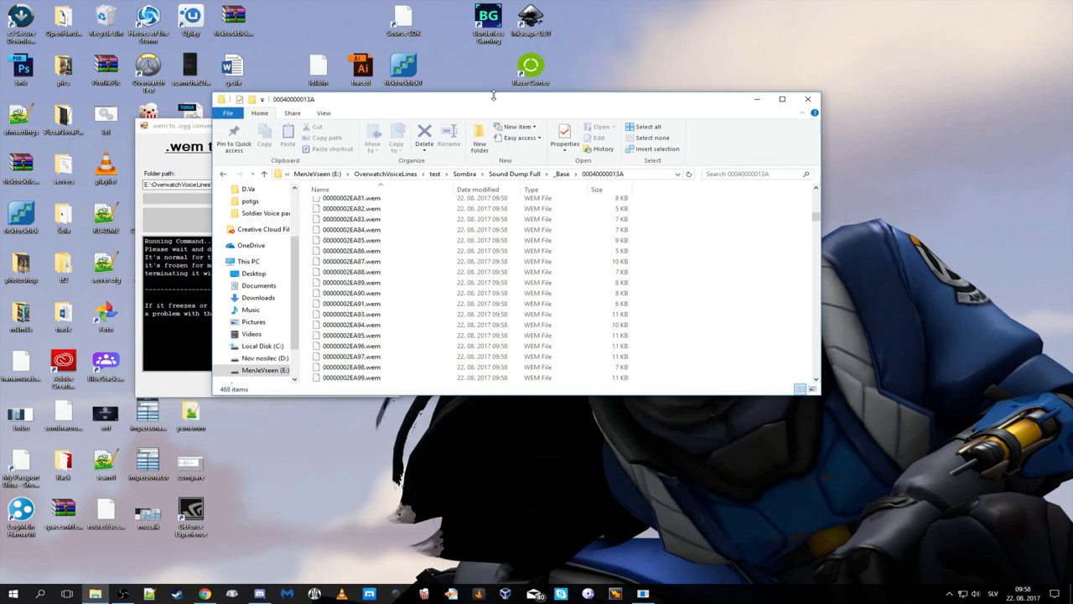
scroll(down, 3)
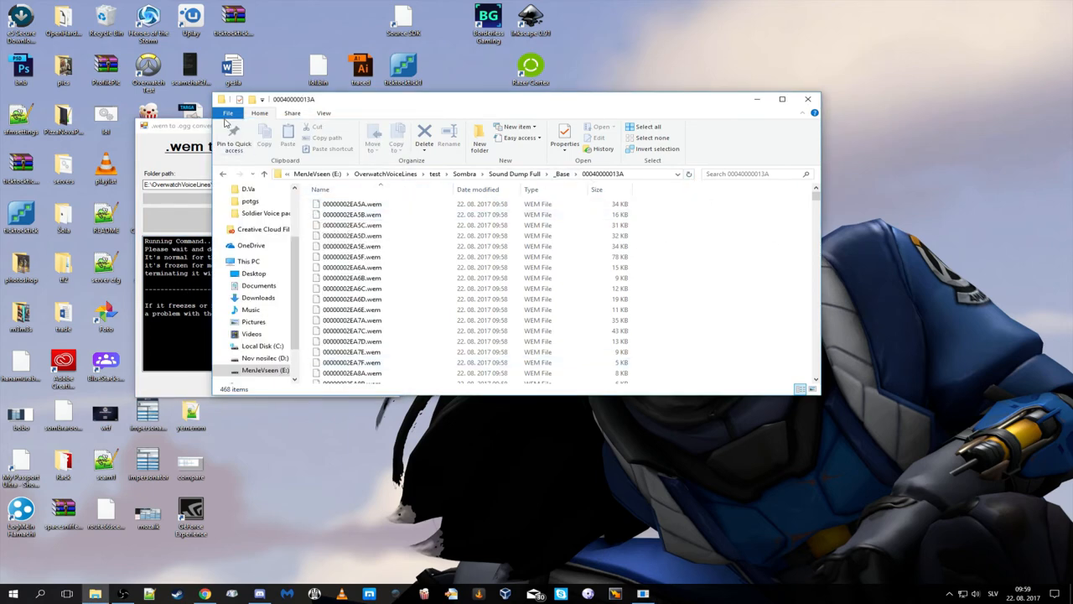
click(352, 278)
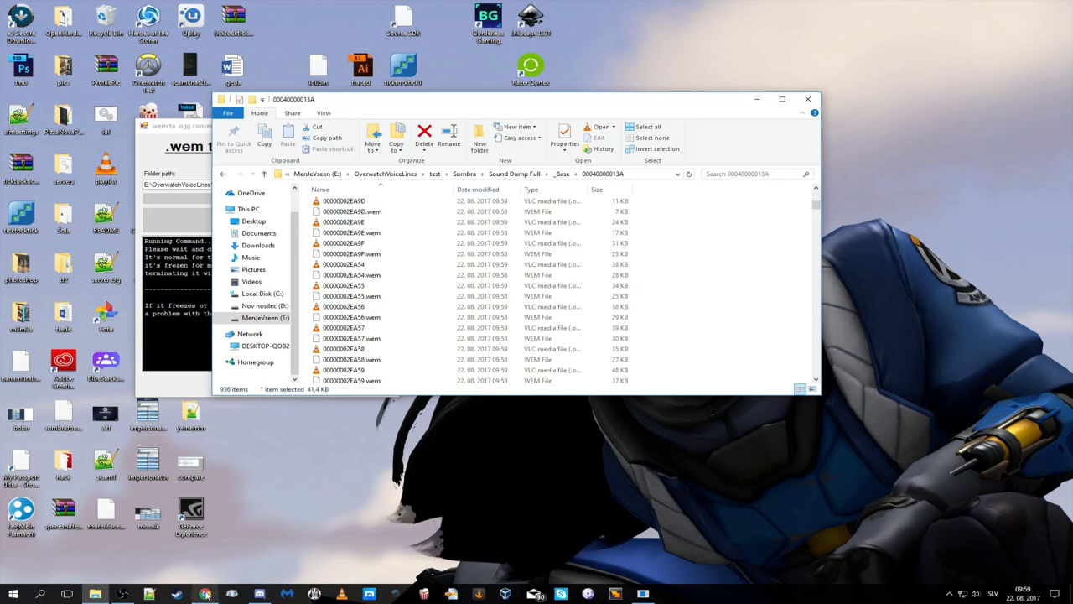
- Select a converted VLC media (.ogg) file and scroll the 936-item folder to check the pairs
click(204, 593)
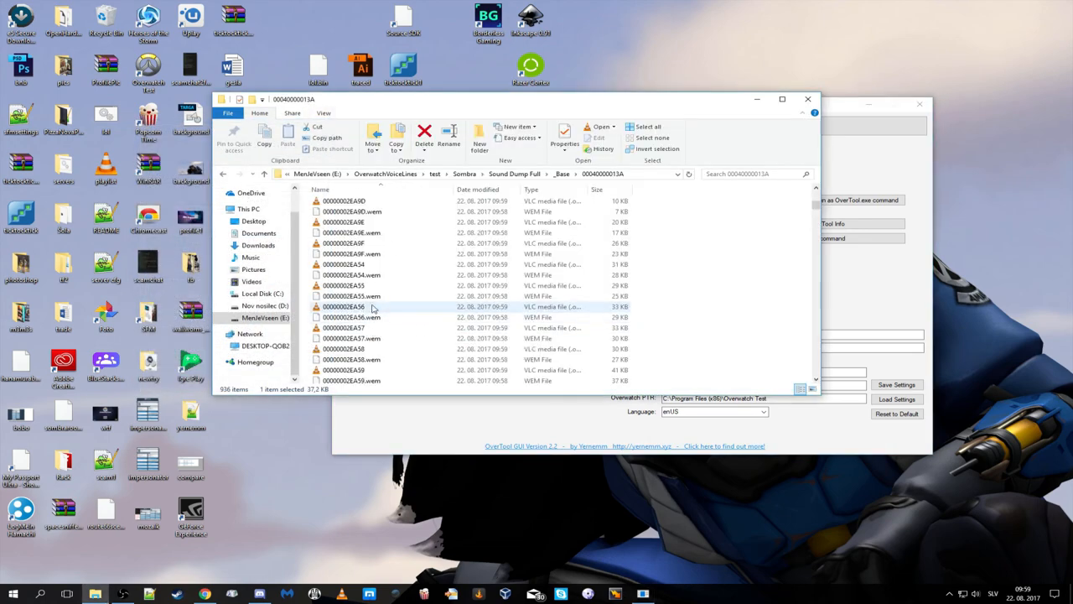
scroll(down, 3)
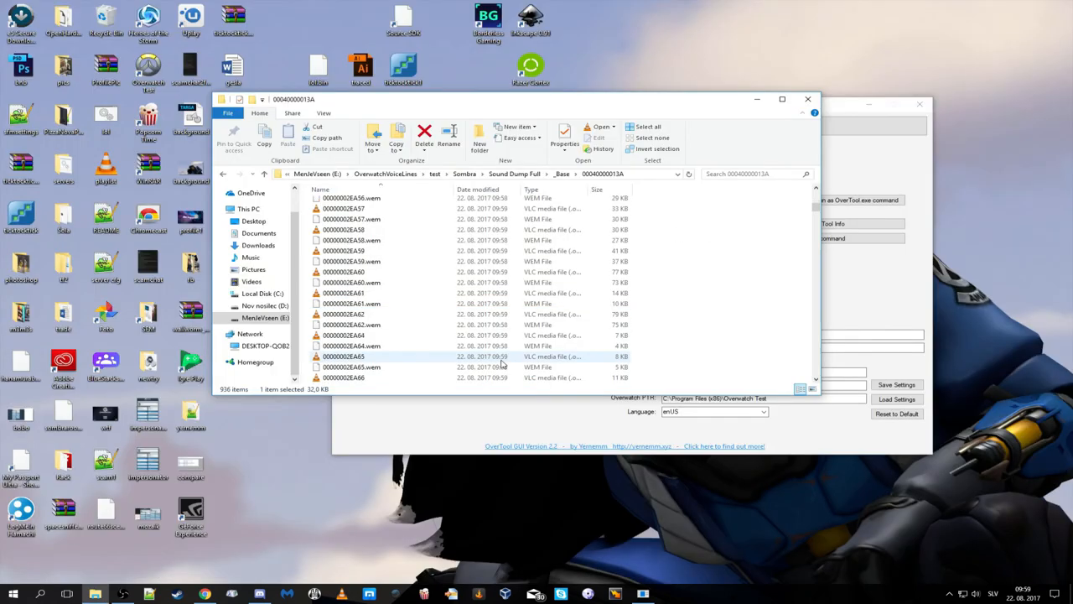
scroll(down, 3)
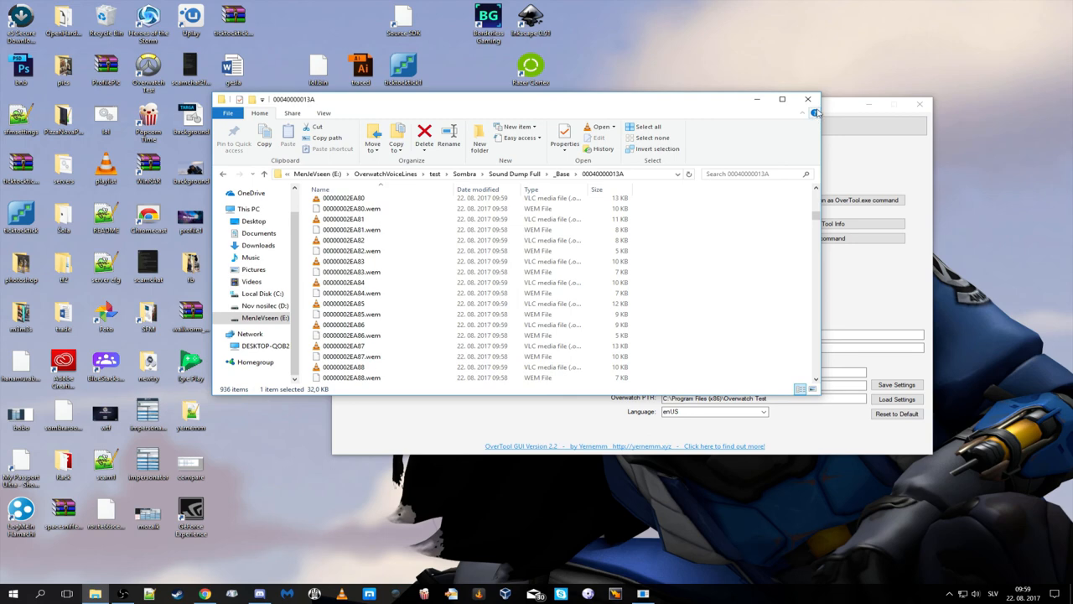